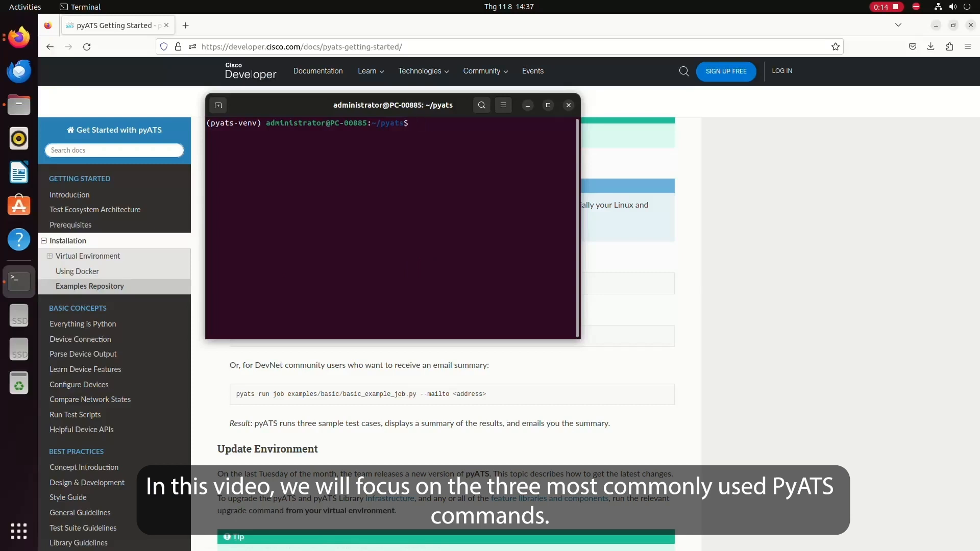
Show 'pyats version' usage, then run 'pyats version check' listing all packages at 23.10
type("pyats ve")
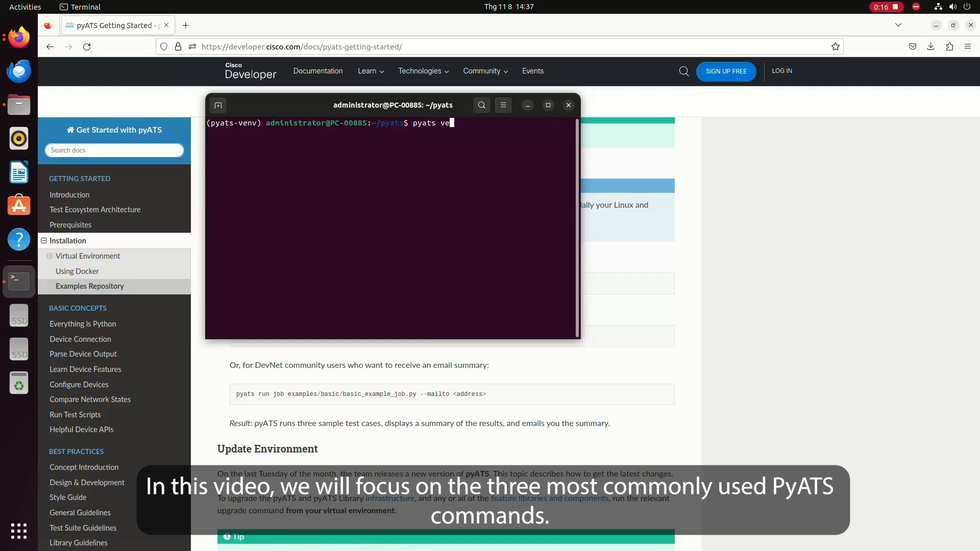
type("rsion")
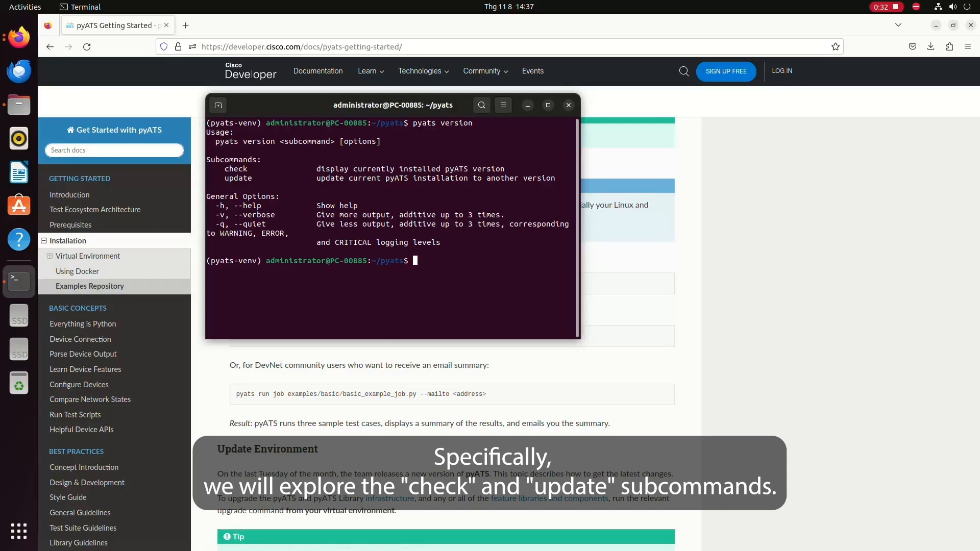
type("pyats")
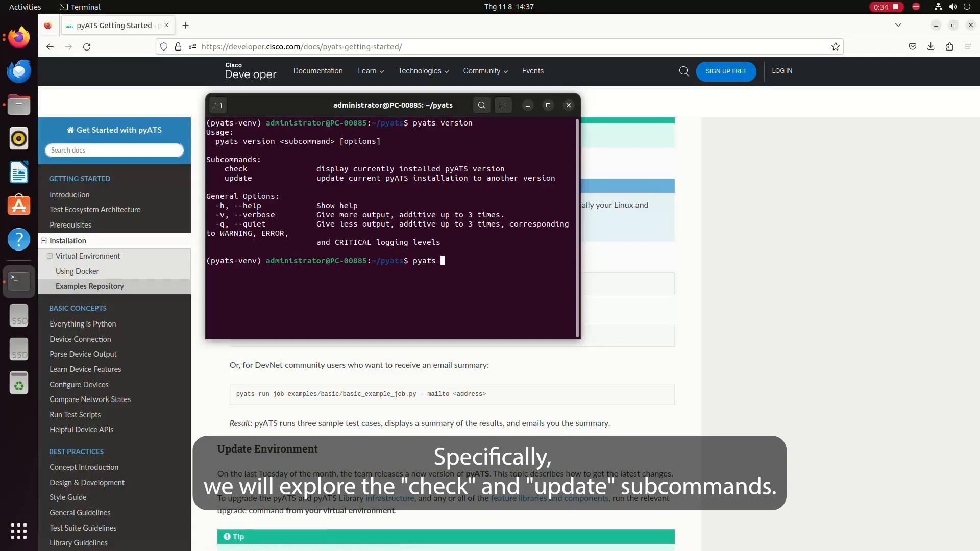
type("version check")
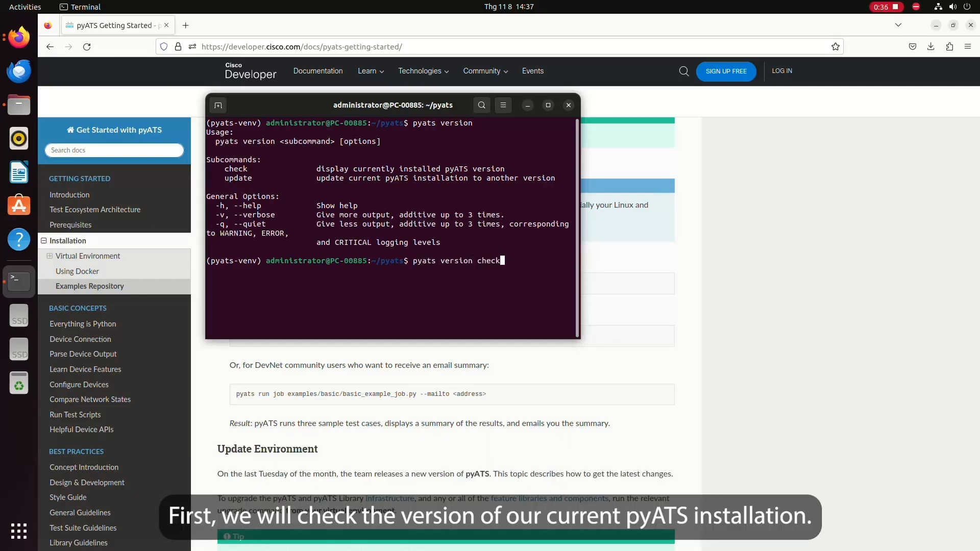
key("Return")
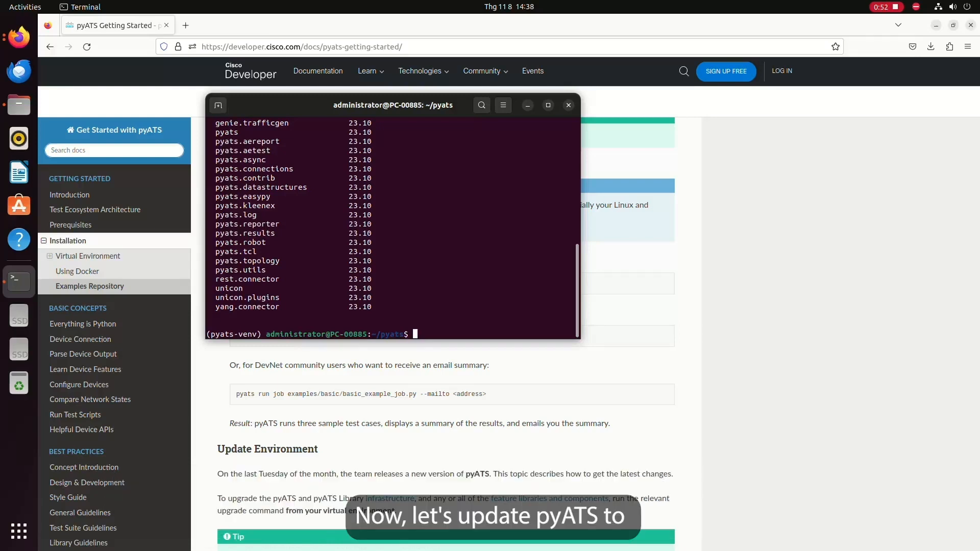
Run 'pyats version update', see everything at 23.10, and answer N to decline
type("pyats v")
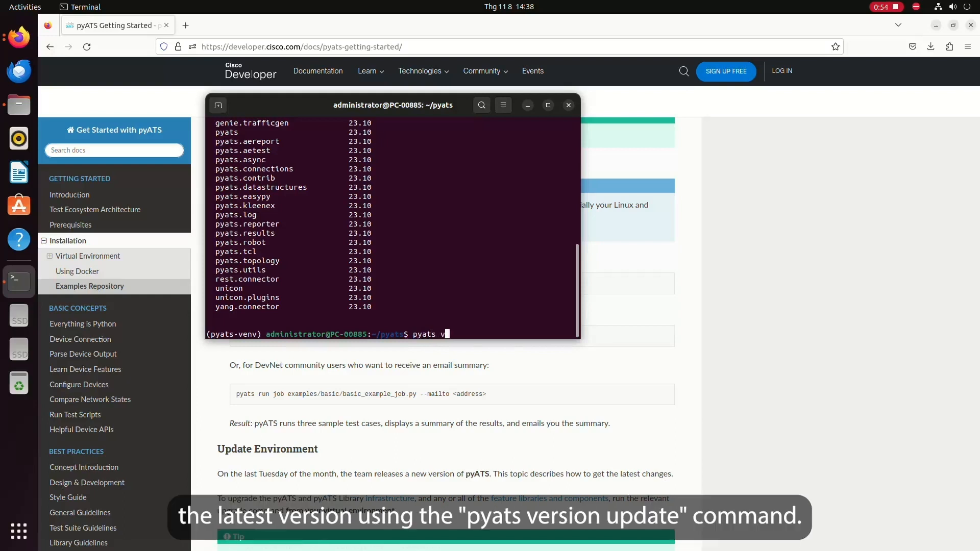
type("ersion update")
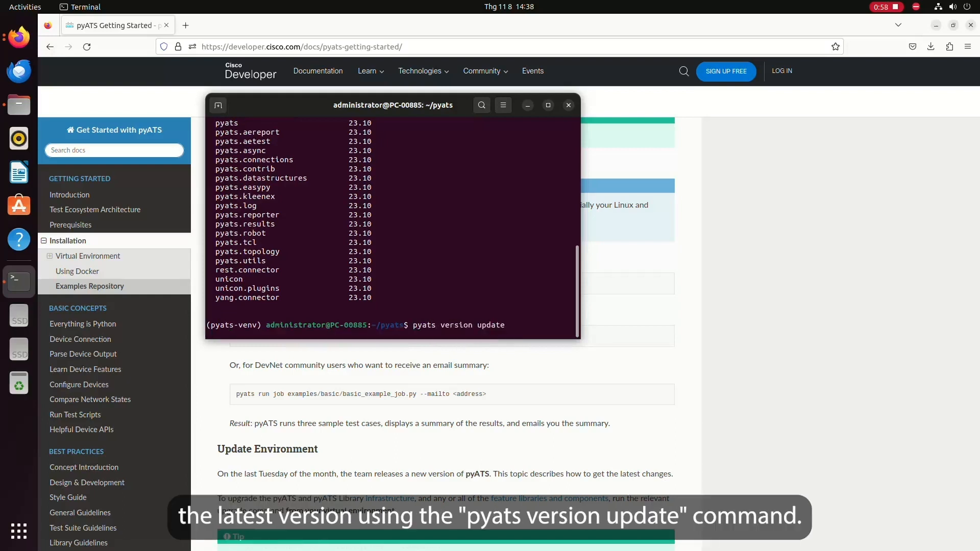
key("Return")
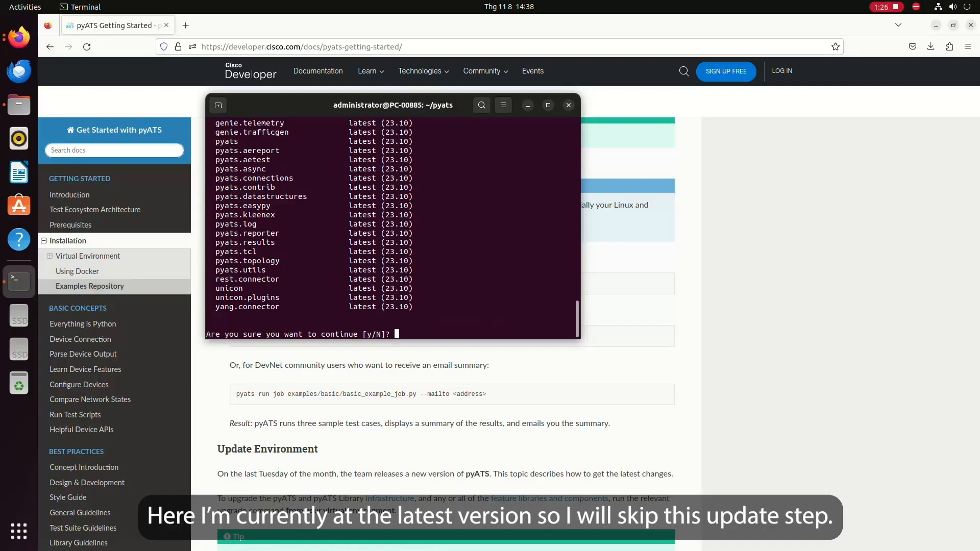
type("N")
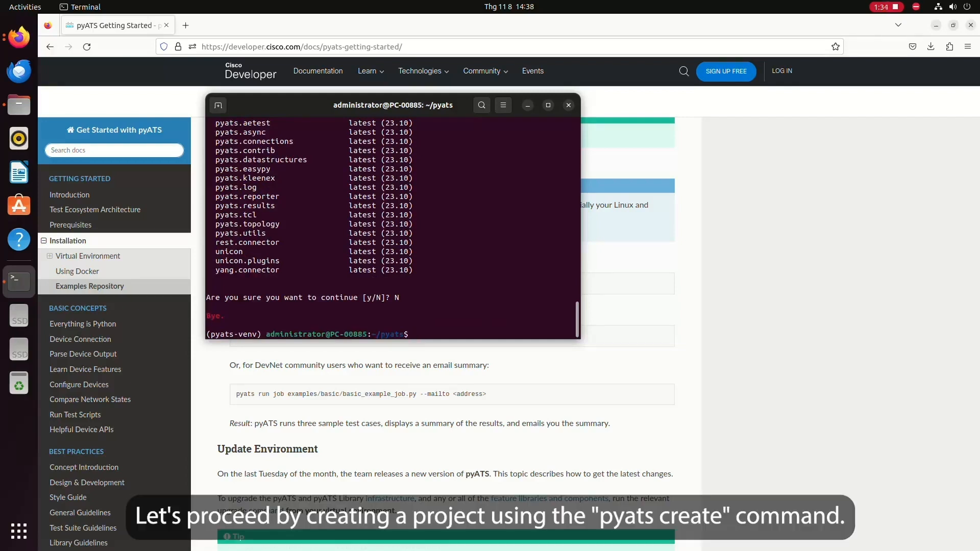
Run 'pyats create project', naming it test_project and answering n for datafiles
type("pyats create")
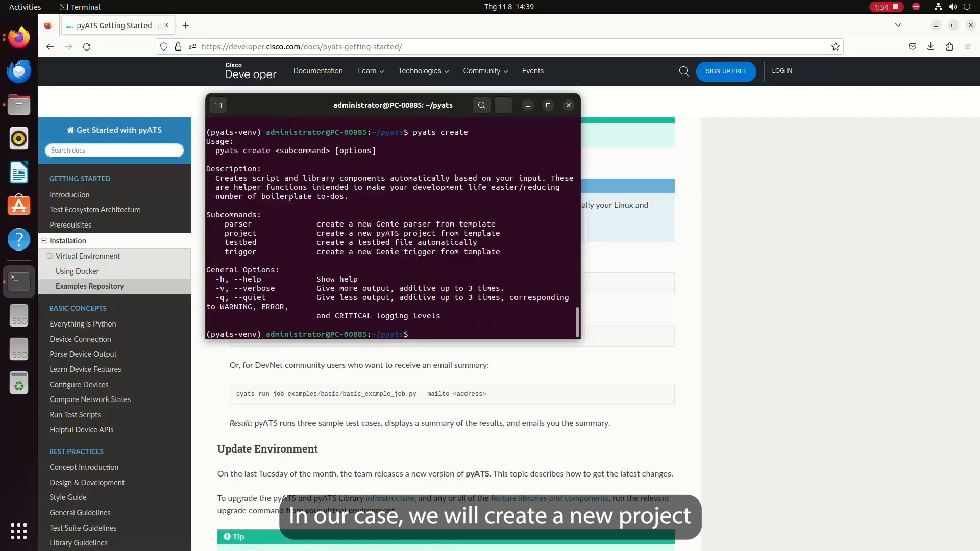
type("pyats")
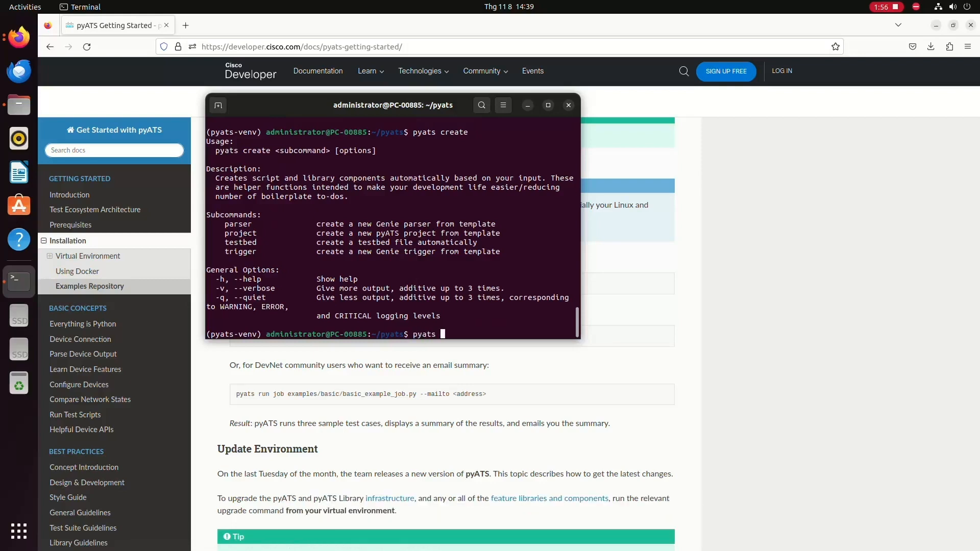
type("create project")
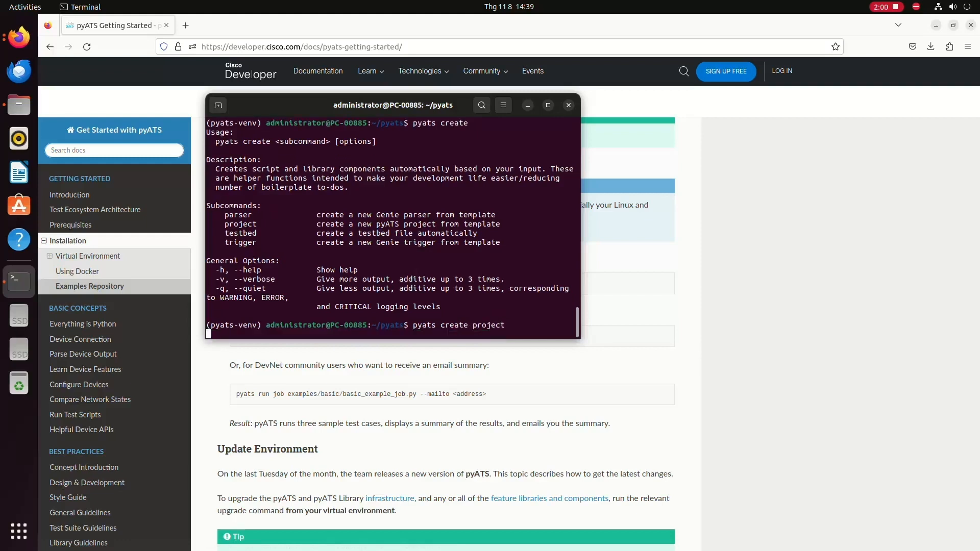
key("Return")
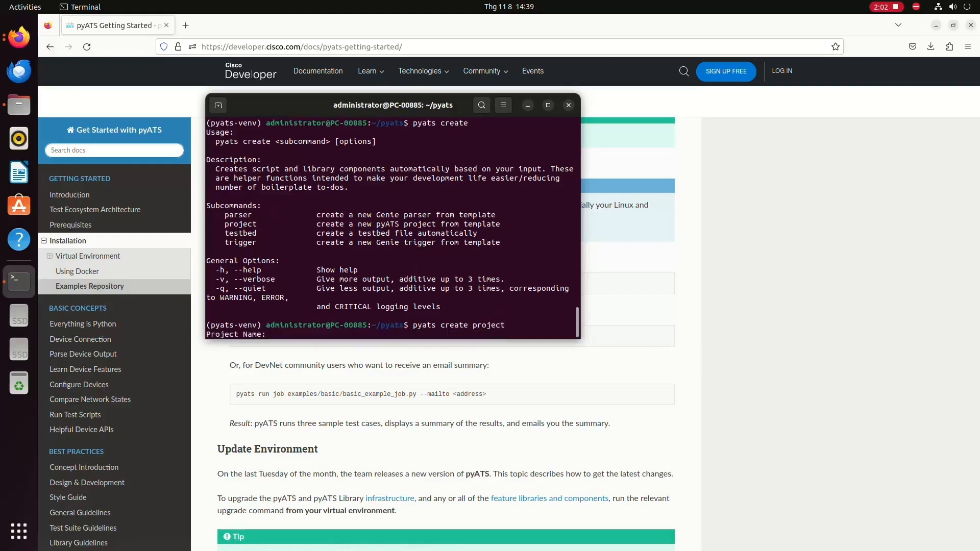
type("test_project")
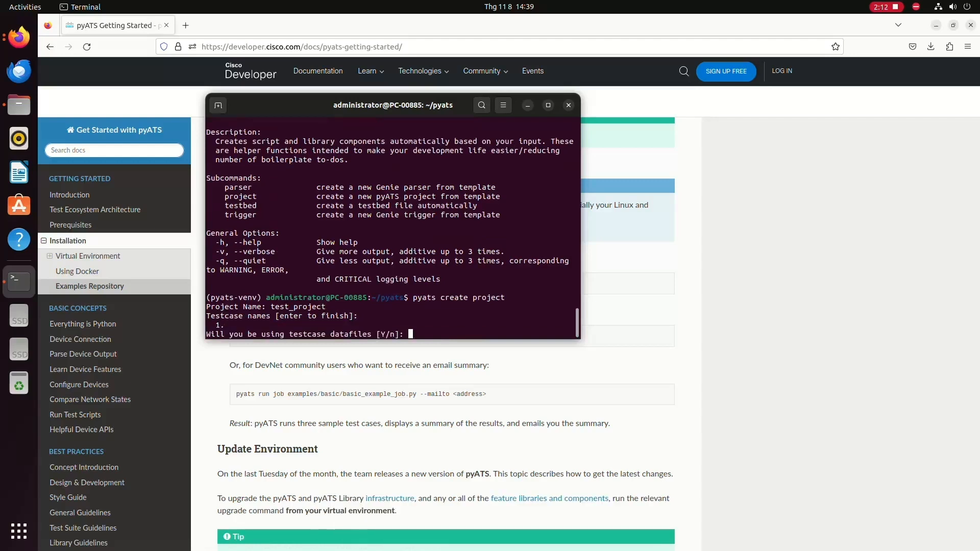
type("n")
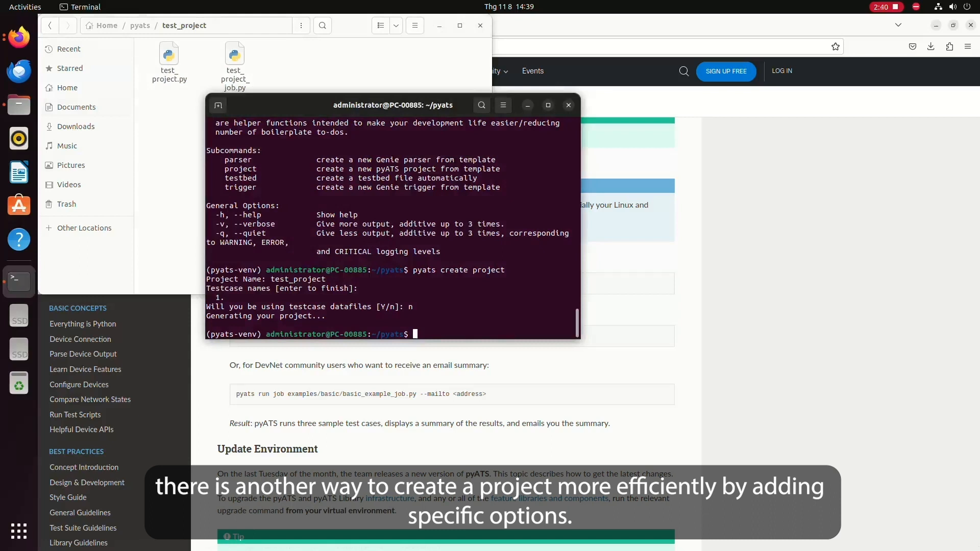
Run 'pyats create project --name test_project2 --datafile True'
type("pyats create")
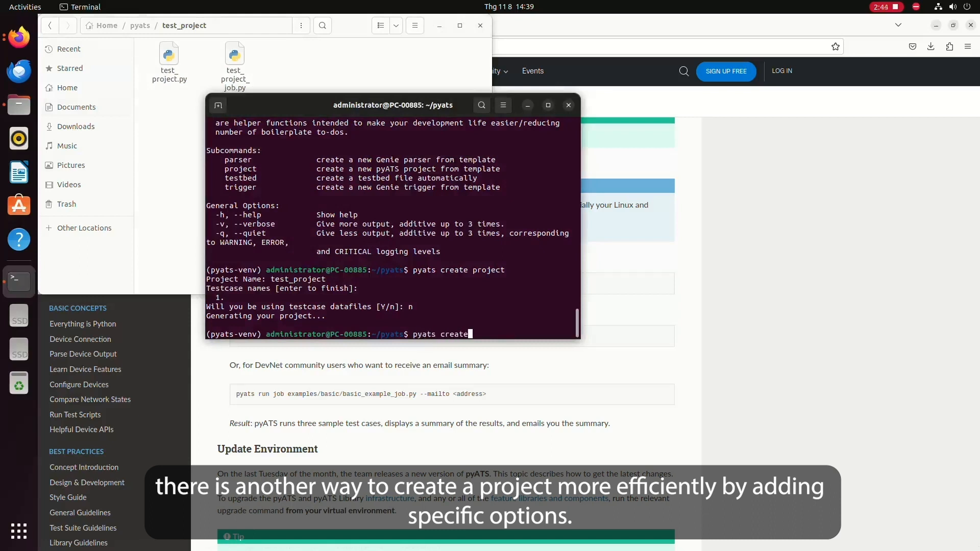
type("project -")
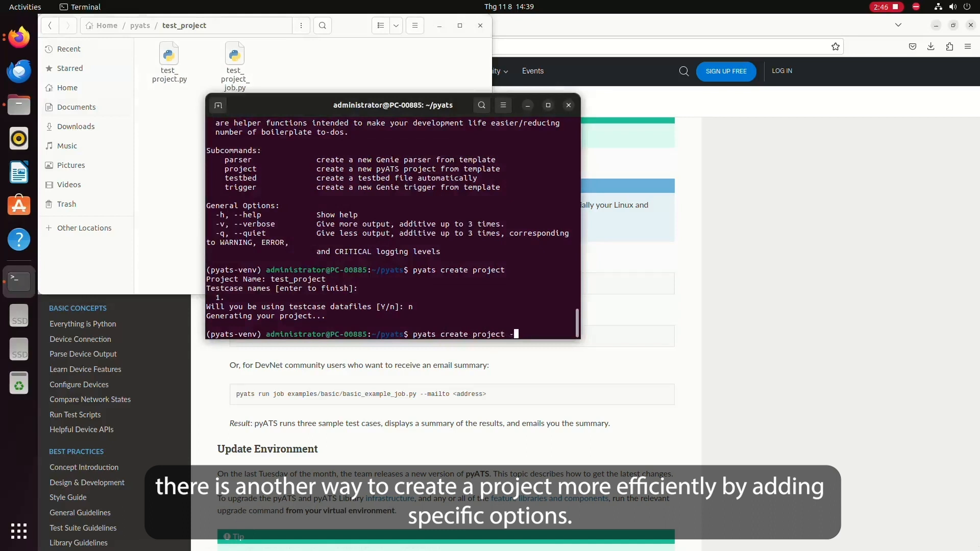
type("-name p")
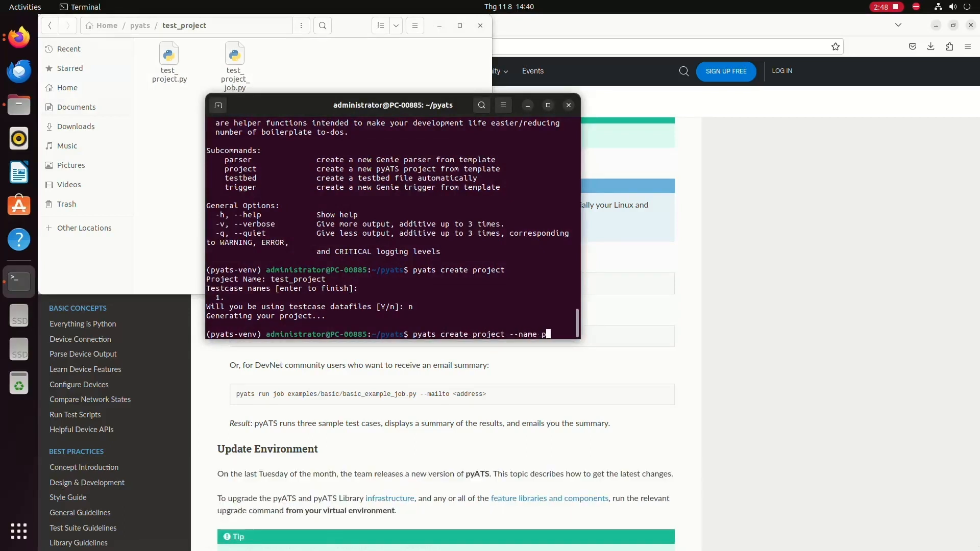
type("est_po")
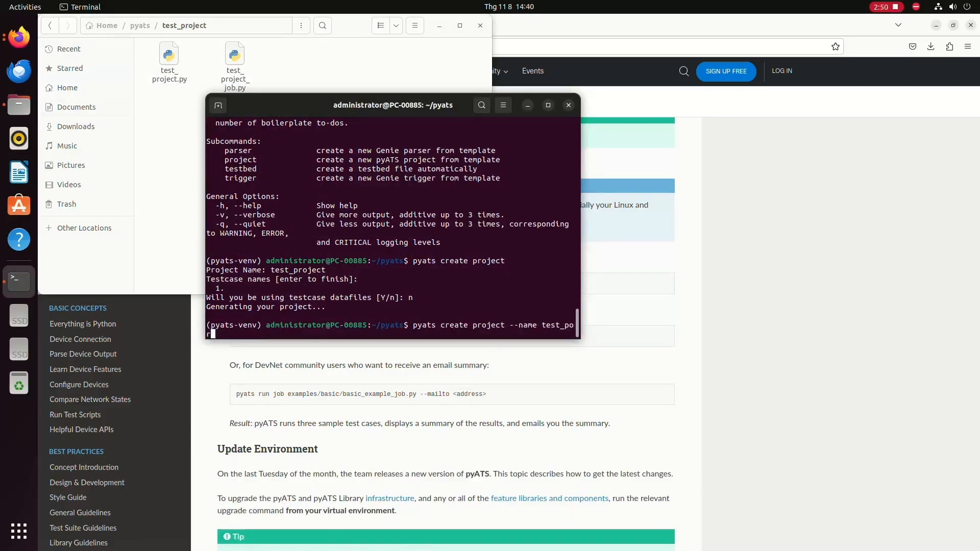
type("roject2")
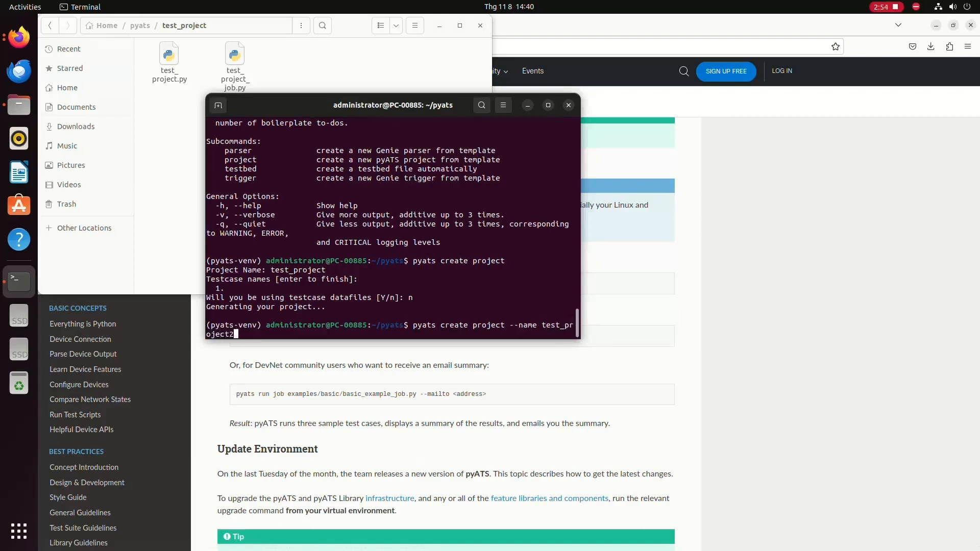
type("--datafile")
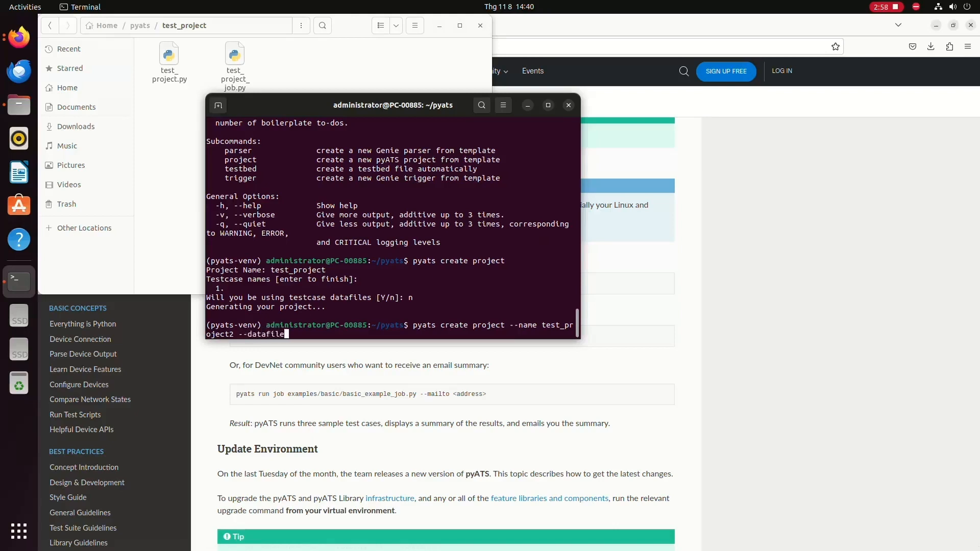
type("True")
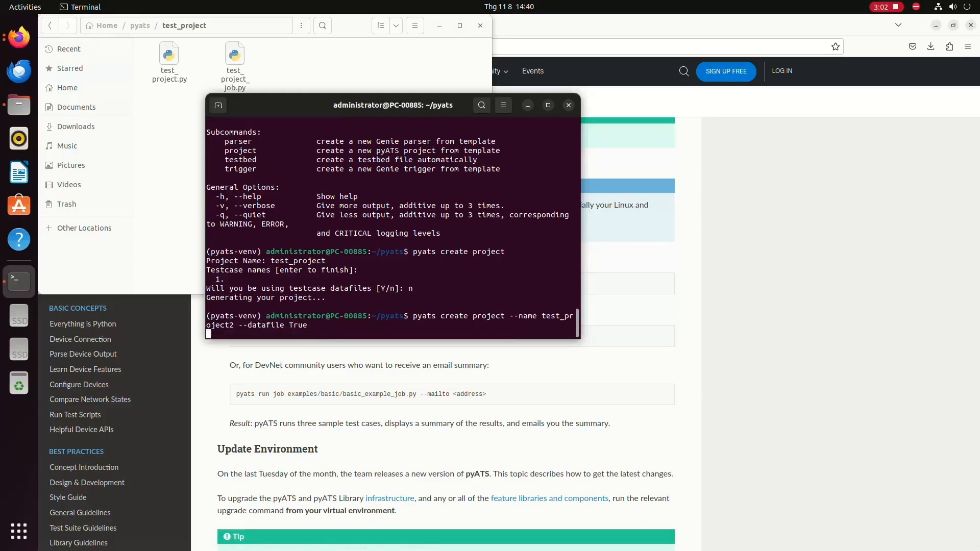
key("Return")
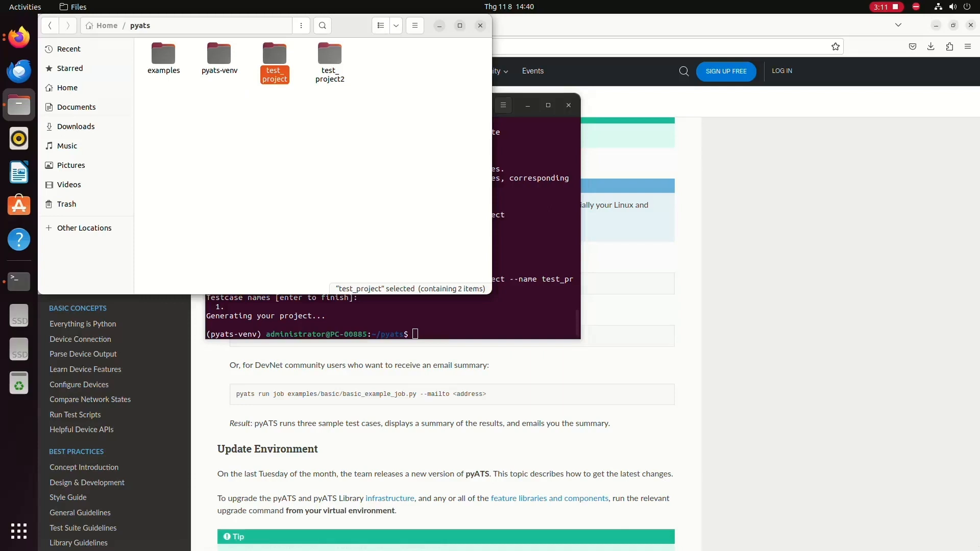
View a generated project folder in ~/pyats before switching to the pyATS docs
double_click(330, 53)
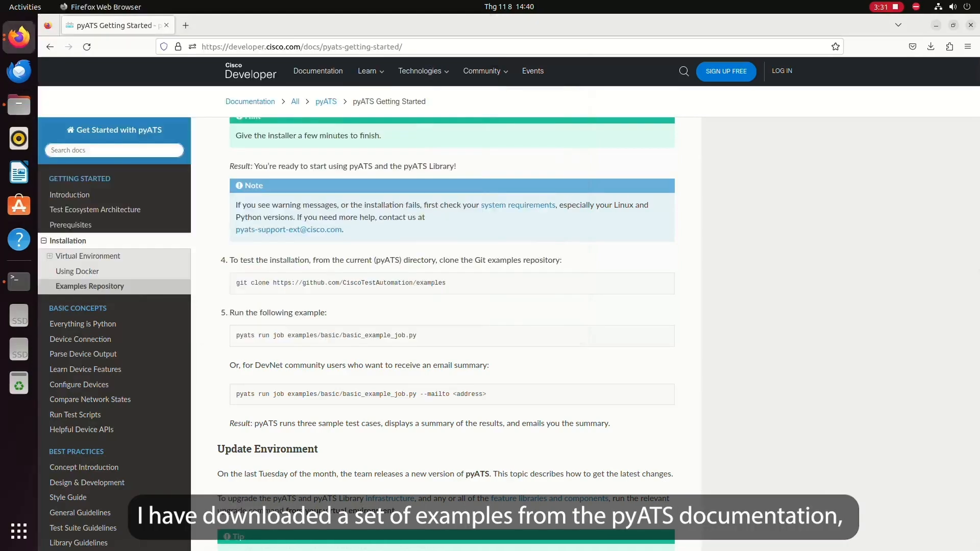
Return to the Files window showing the cloned ~/pyats/examples folder
left_click(303, 46)
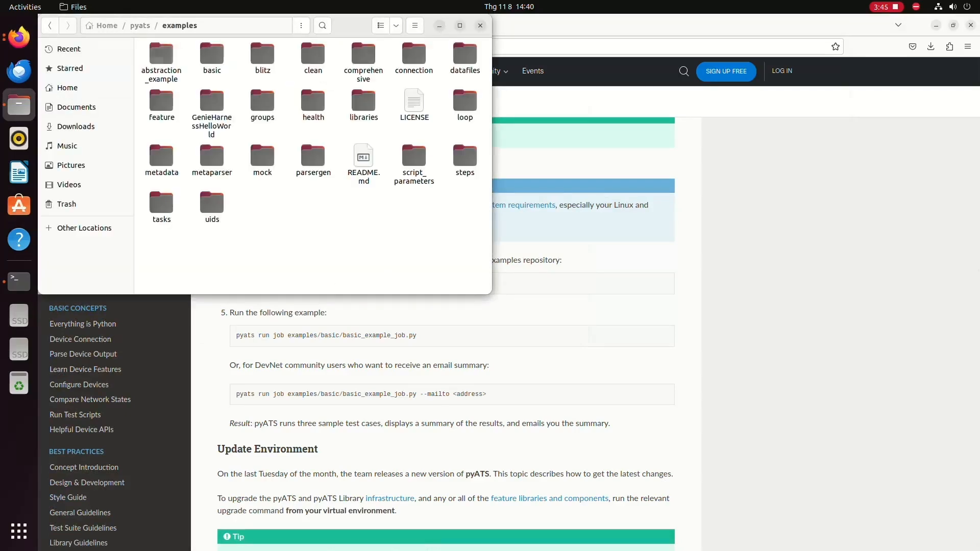
Enter the basic examples folder to reach basic_example_script.py
double_click(212, 57)
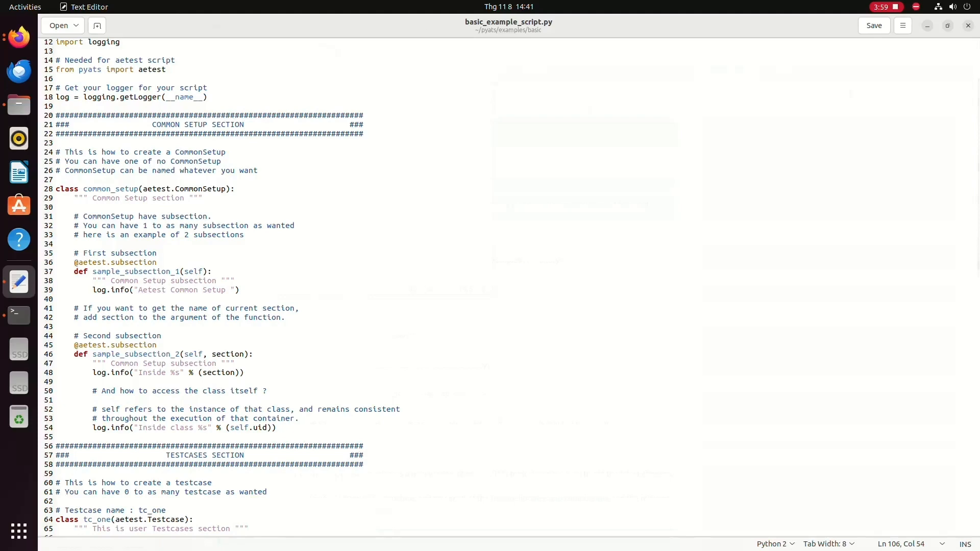
Scroll basic_example_script.py down to tc_two's intentional failure and common cleanup
scroll("down", 3)
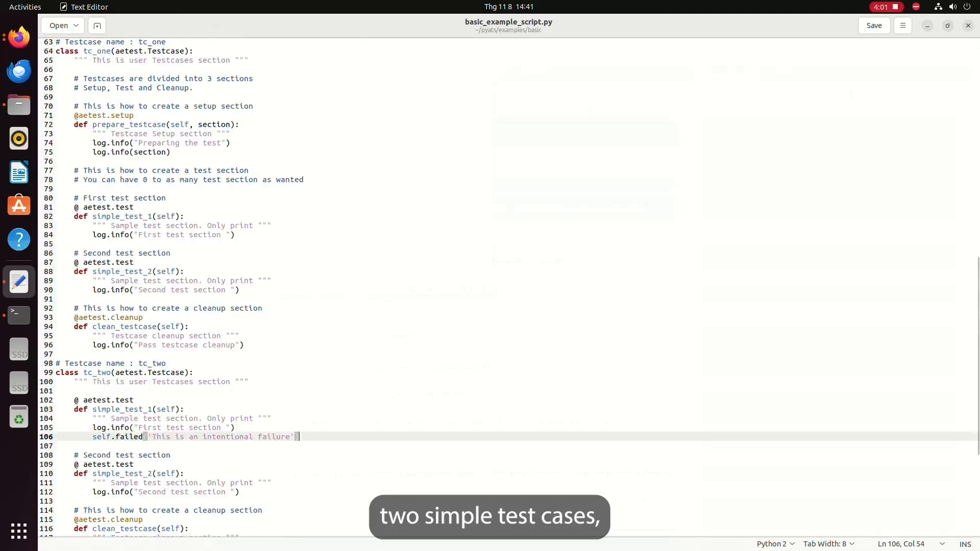
scroll("down", 3)
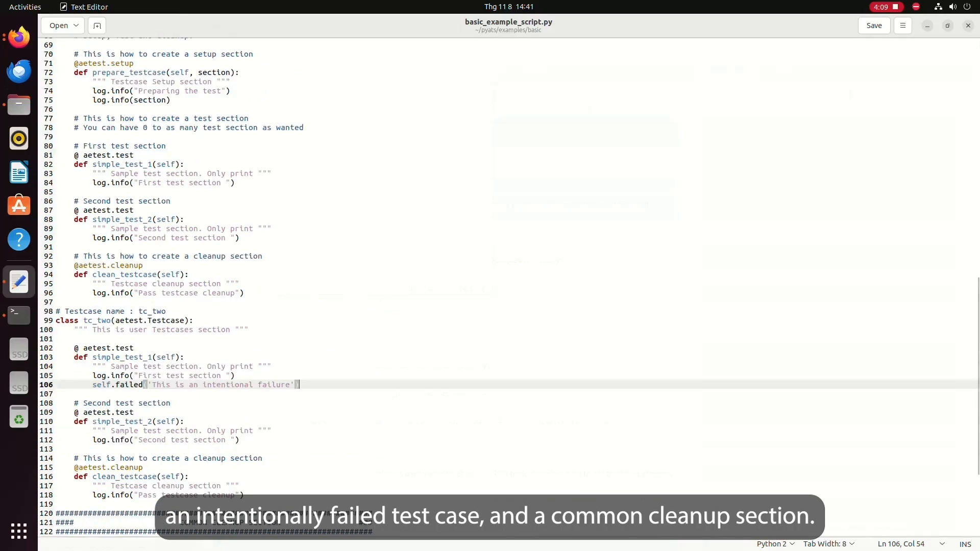
left_click_drag(300, 385, 74, 358)
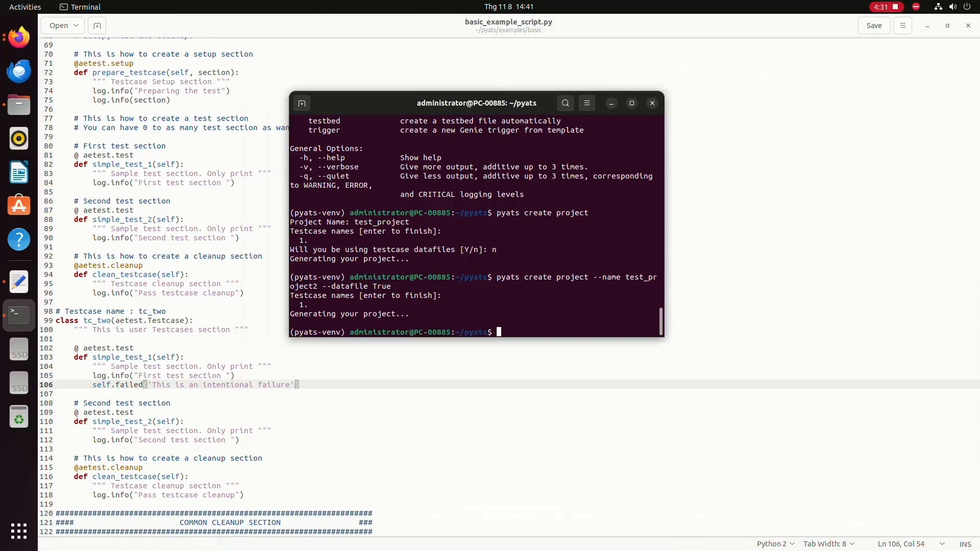
cd into examples/basic/ and run 'pyats run job basic_example_job.py'
type("c")
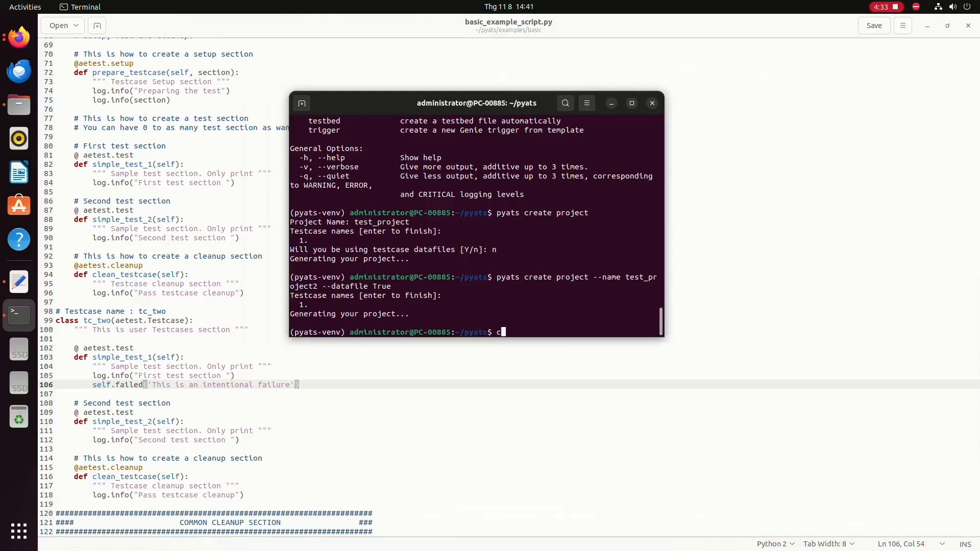
type("d")
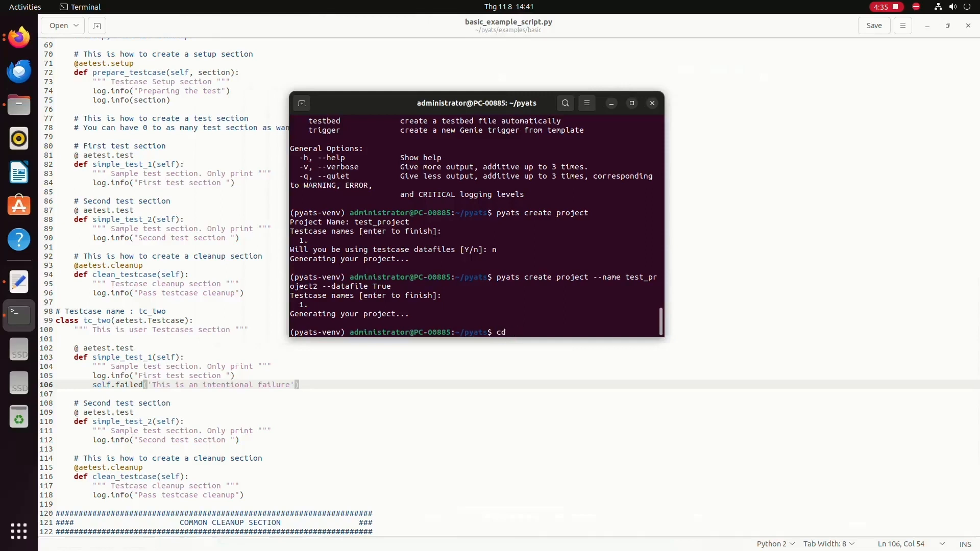
type("examples/")
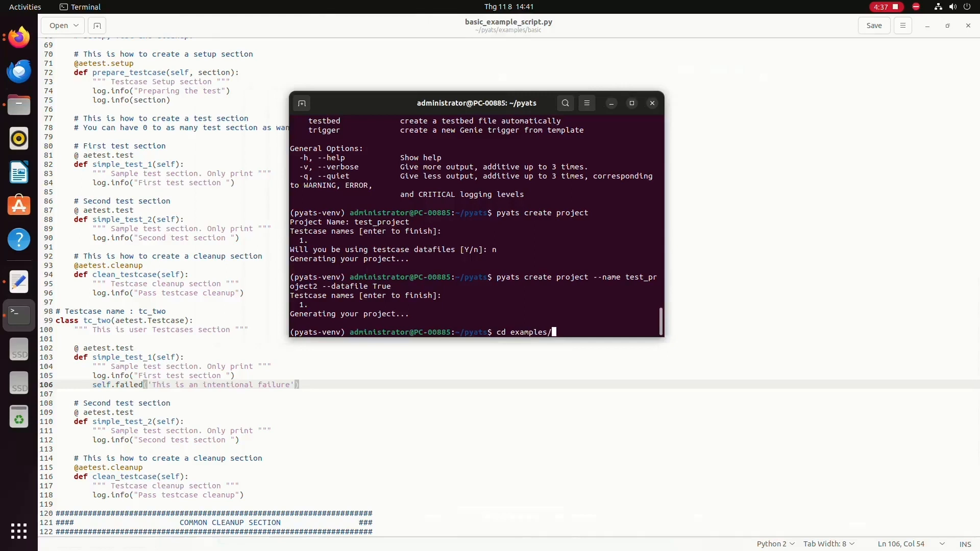
type("pyats run jo")
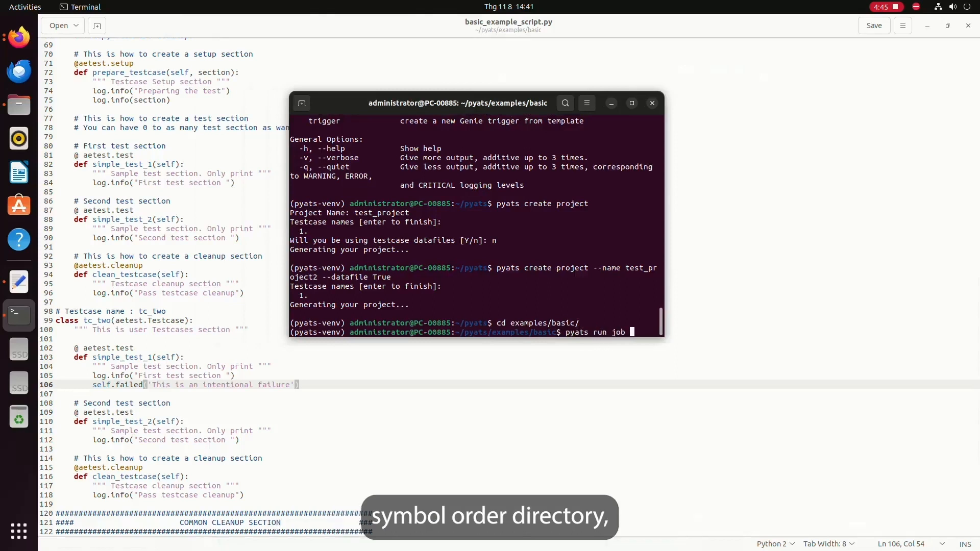
type("basic_example_")
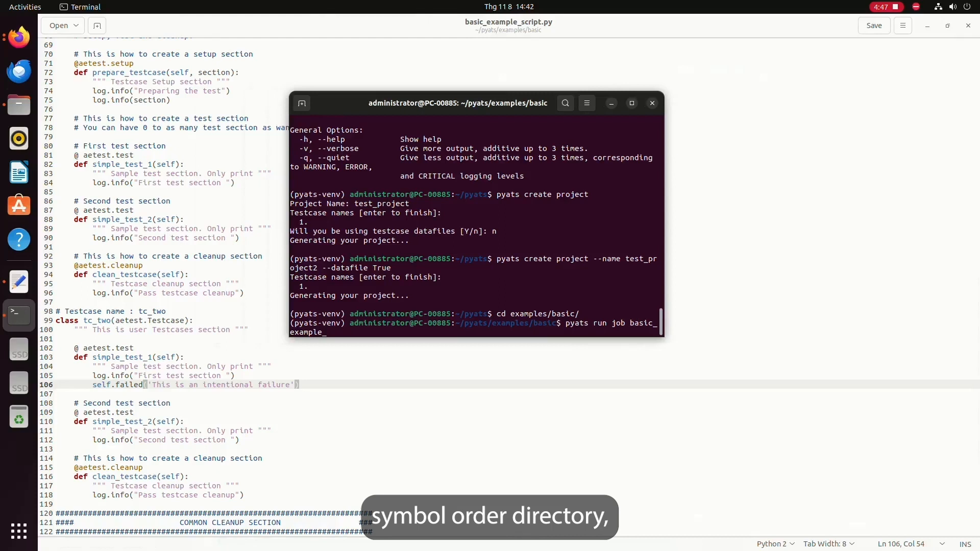
type("job.py")
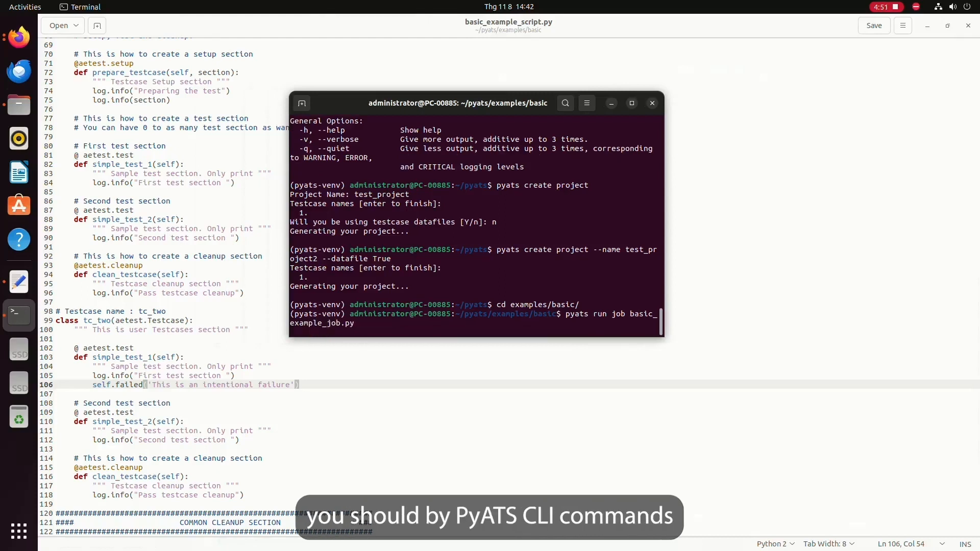
key("Return")
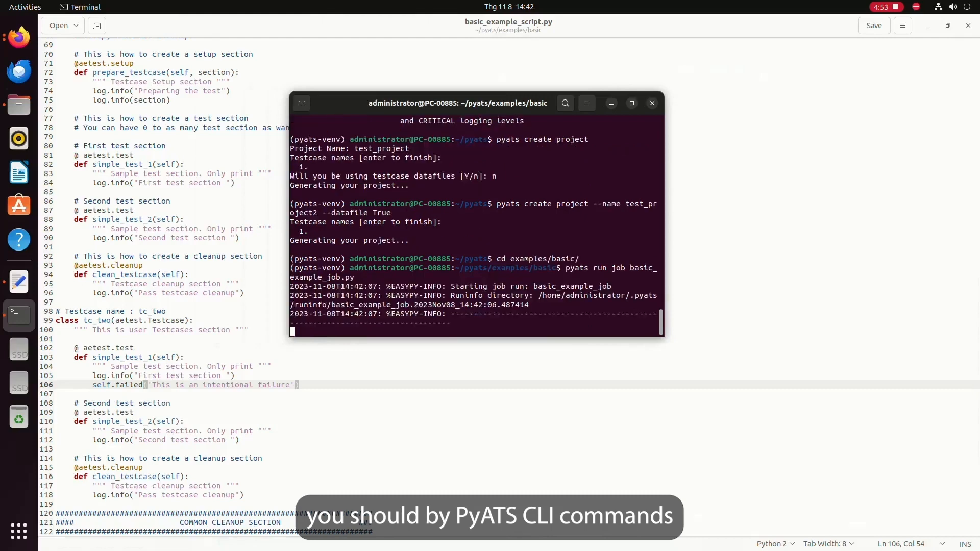